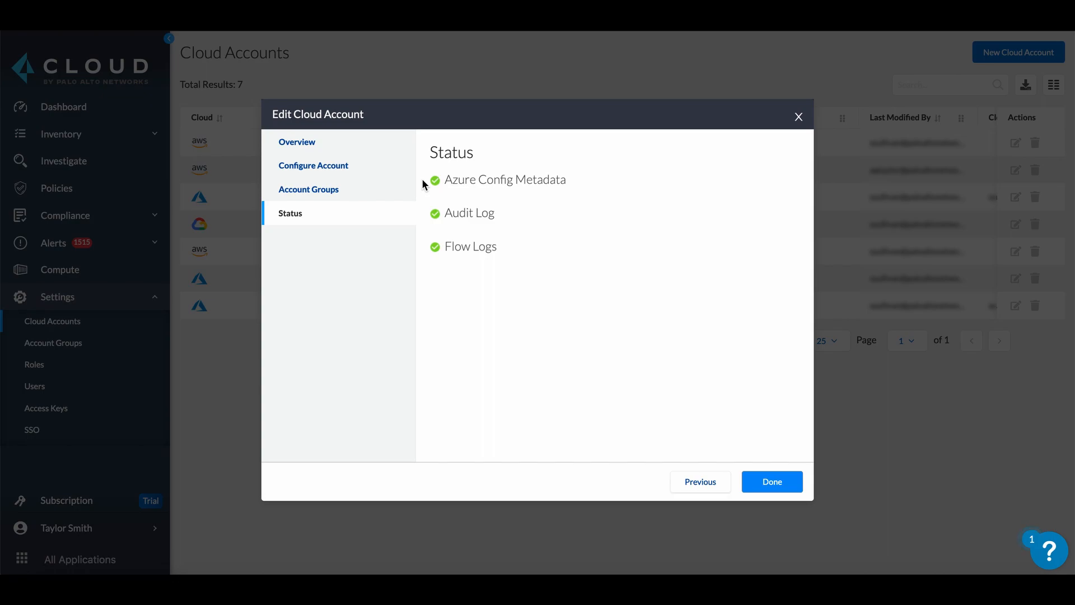
mouse_move(422, 215)
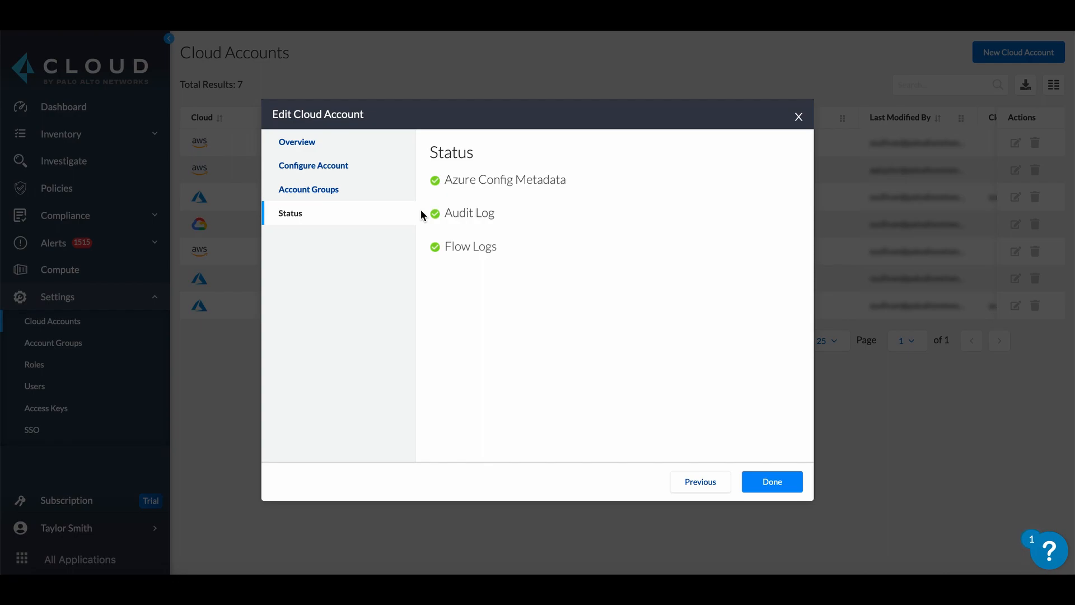
mouse_move(426, 250)
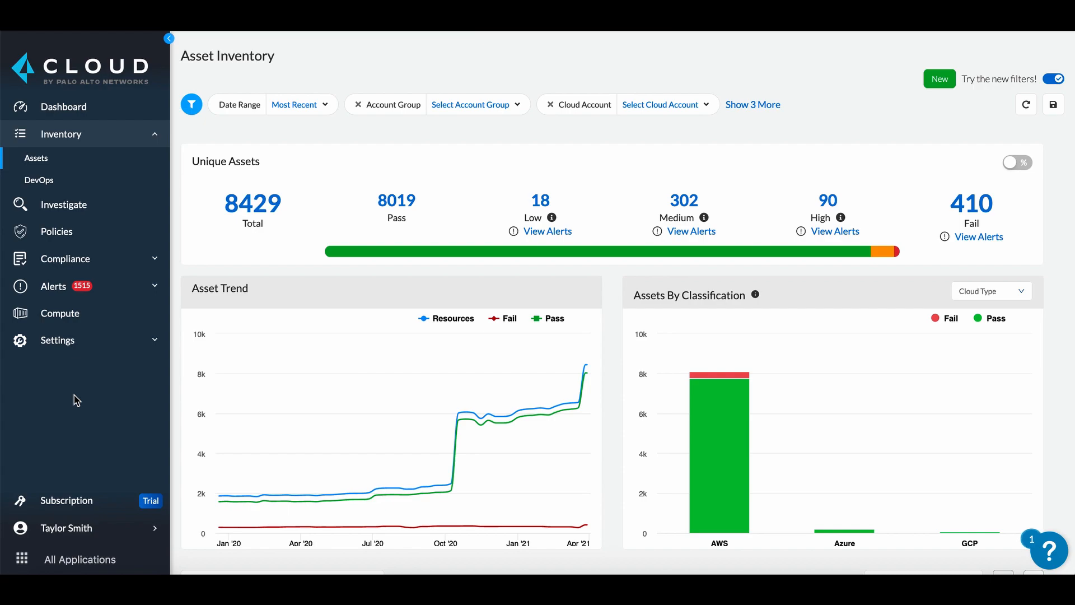
mouse_move(583, 405)
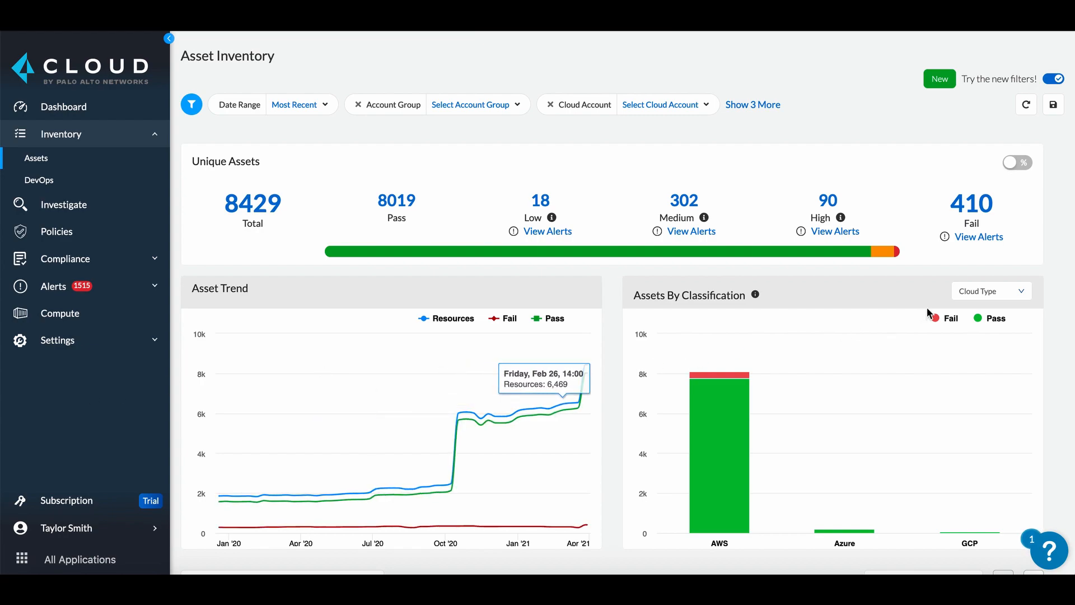
Explore the Cloud Type classification options and bring the per-service asset table into view
left_click(990, 291)
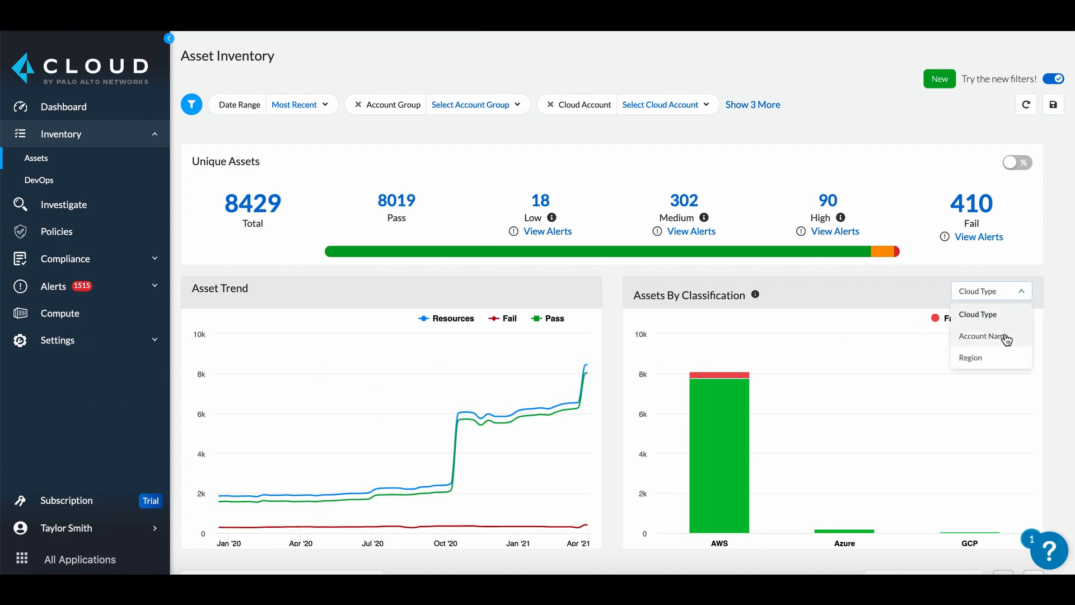
mouse_move(1040, 376)
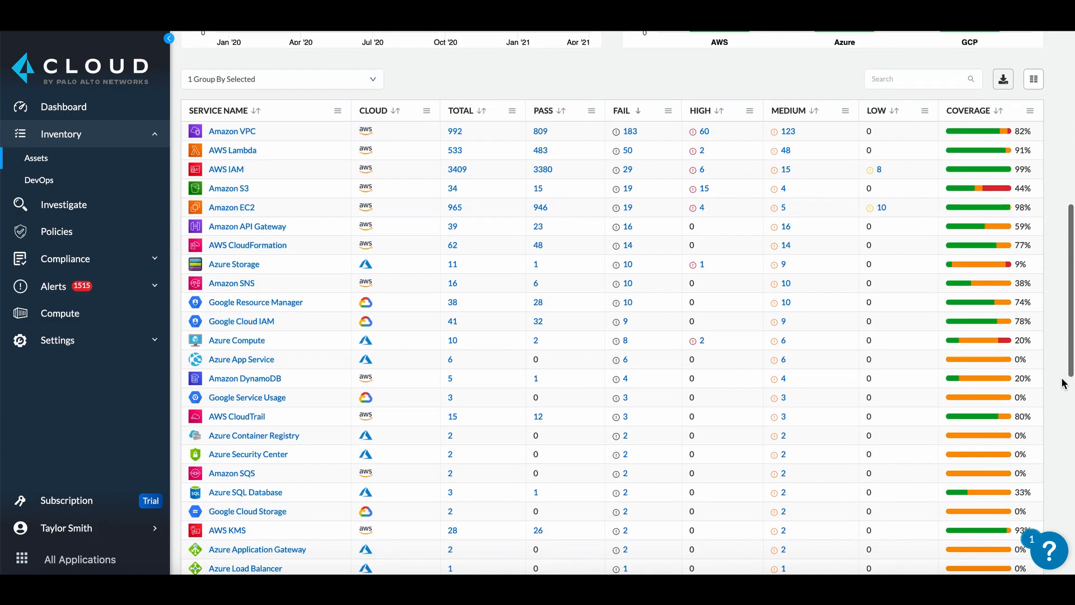
scroll("up", 3)
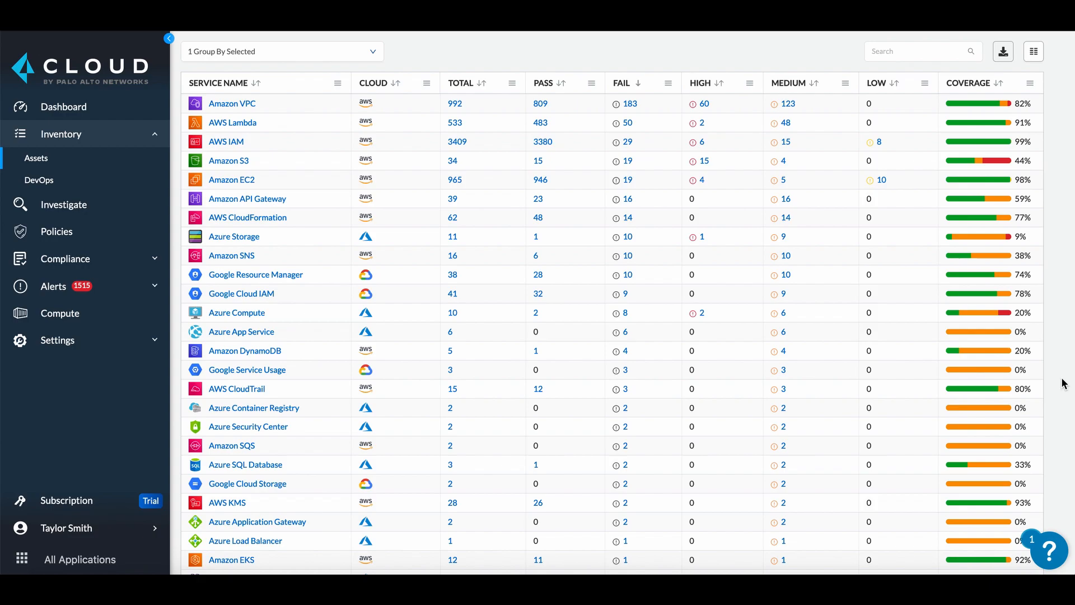
mouse_move(304, 311)
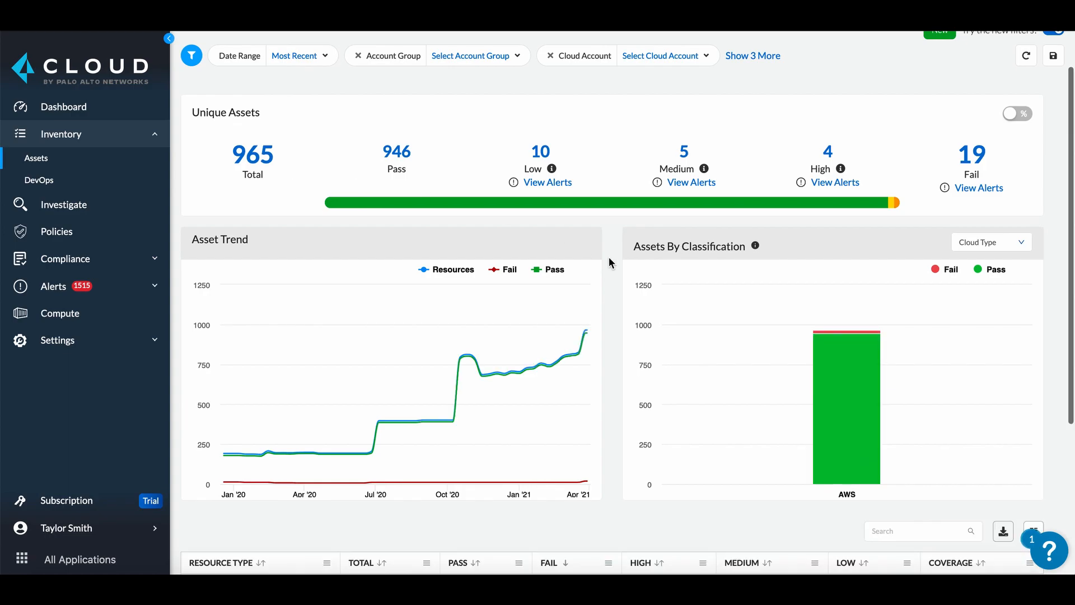
Scroll down to the Amazon EC2 resource type table to reach the EC2 Instance fail count
scroll("down", 3)
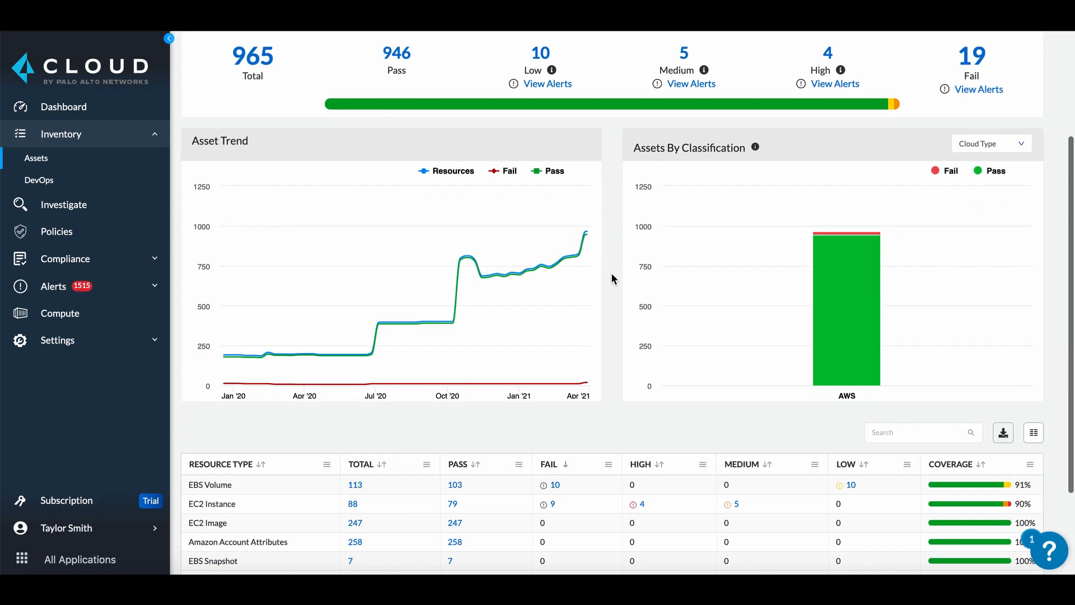
scroll("down", 3)
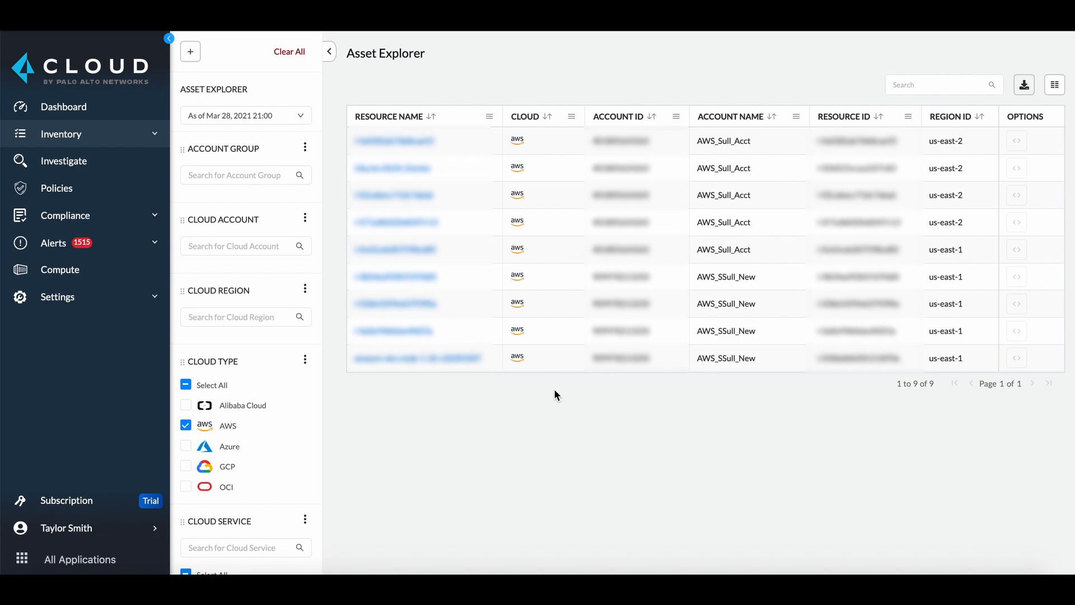
View instance i-0af282ab76b8ca55's audit trail and the full configuration JSON at the Dec 24, 2019 06:33 state change
left_click(1015, 141)
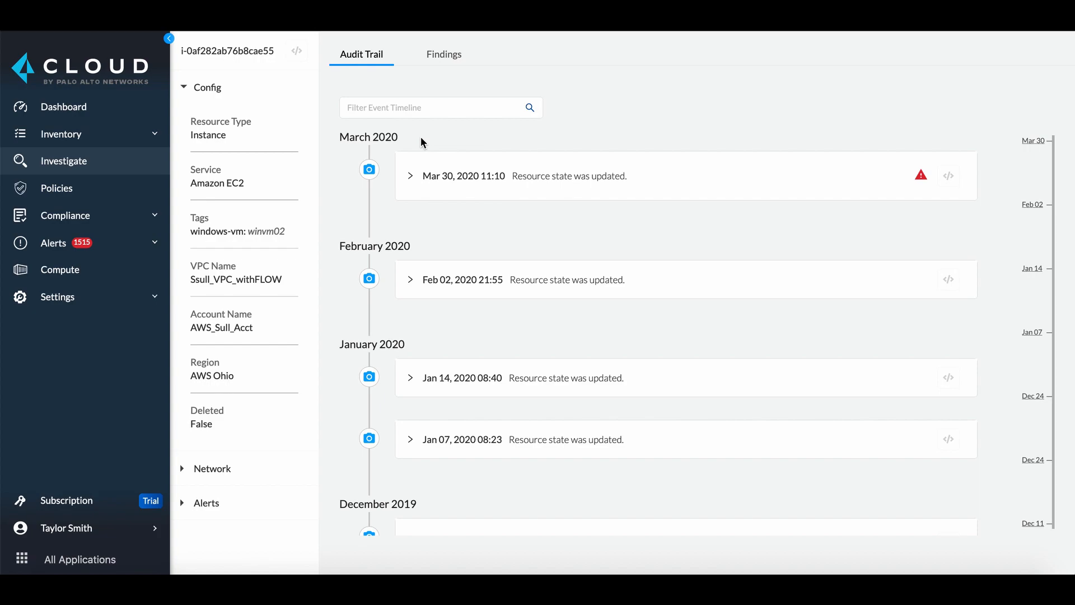
mouse_move(719, 235)
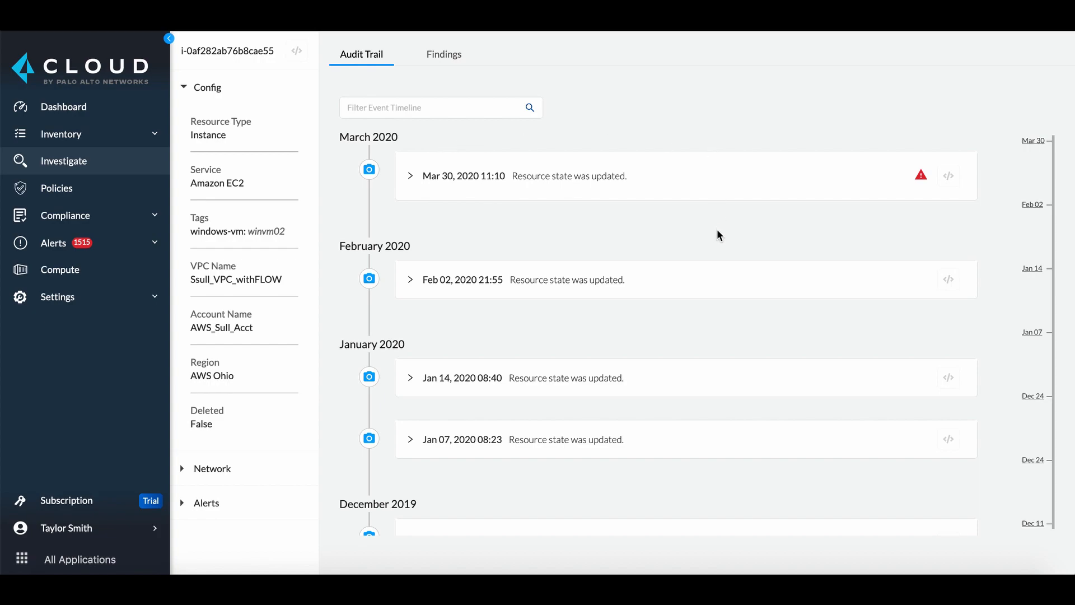
scroll("down", 3)
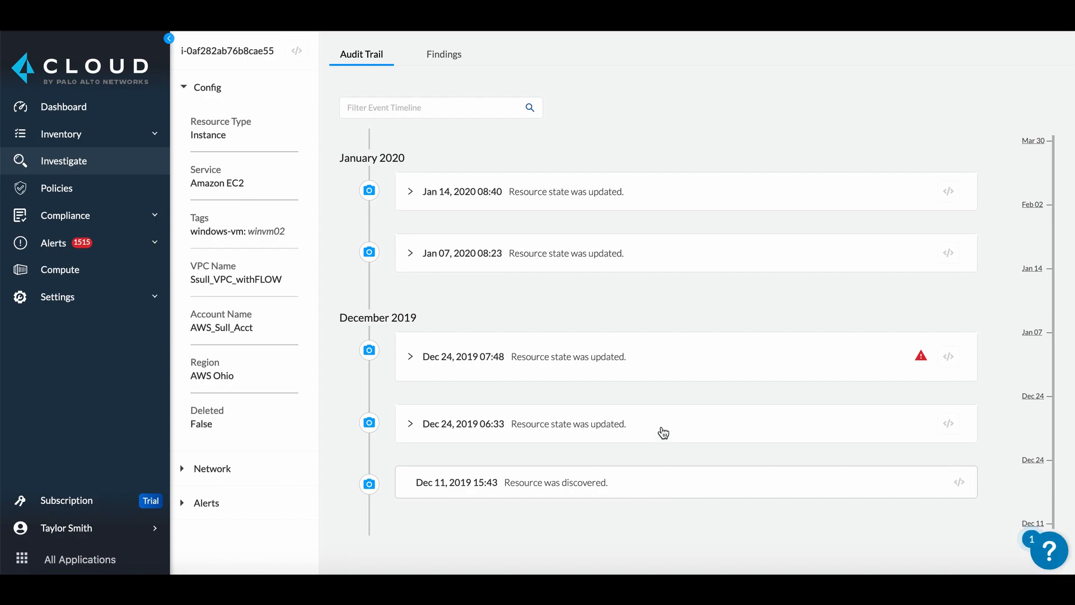
left_click(410, 423)
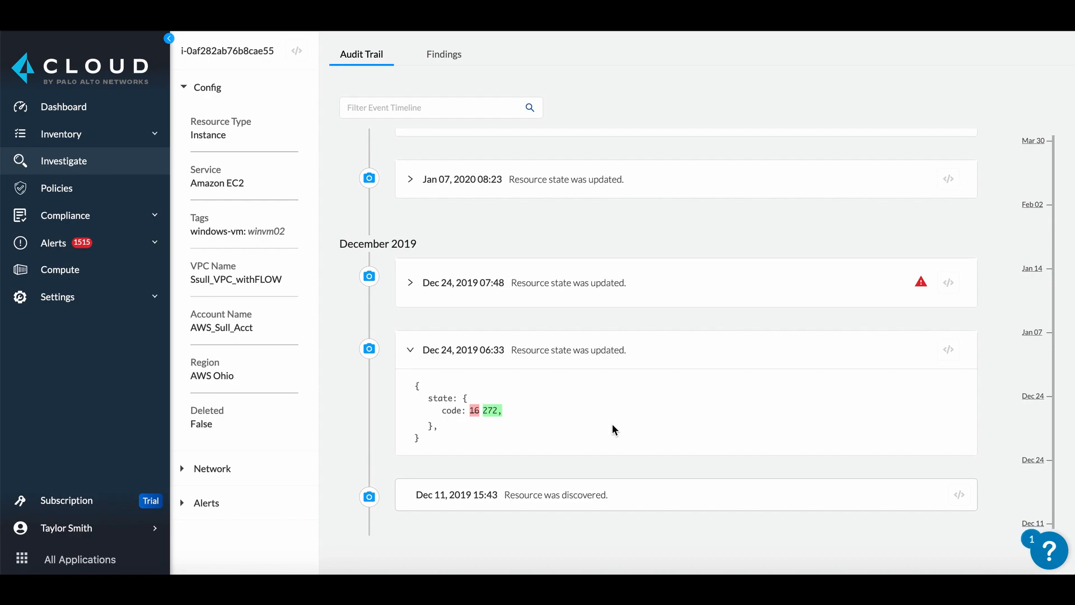
mouse_move(492, 436)
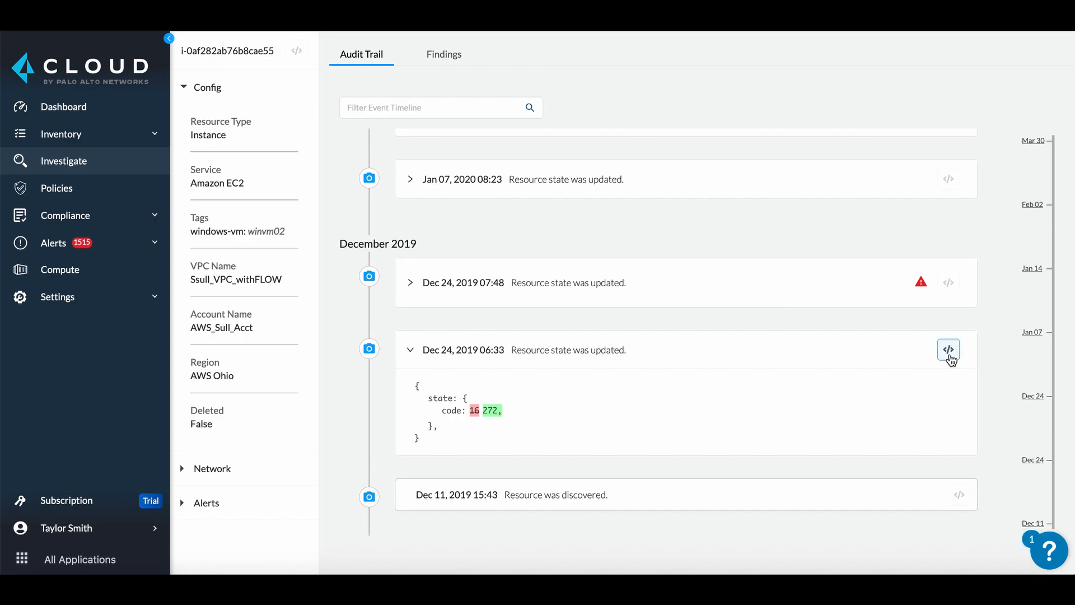
left_click(948, 349)
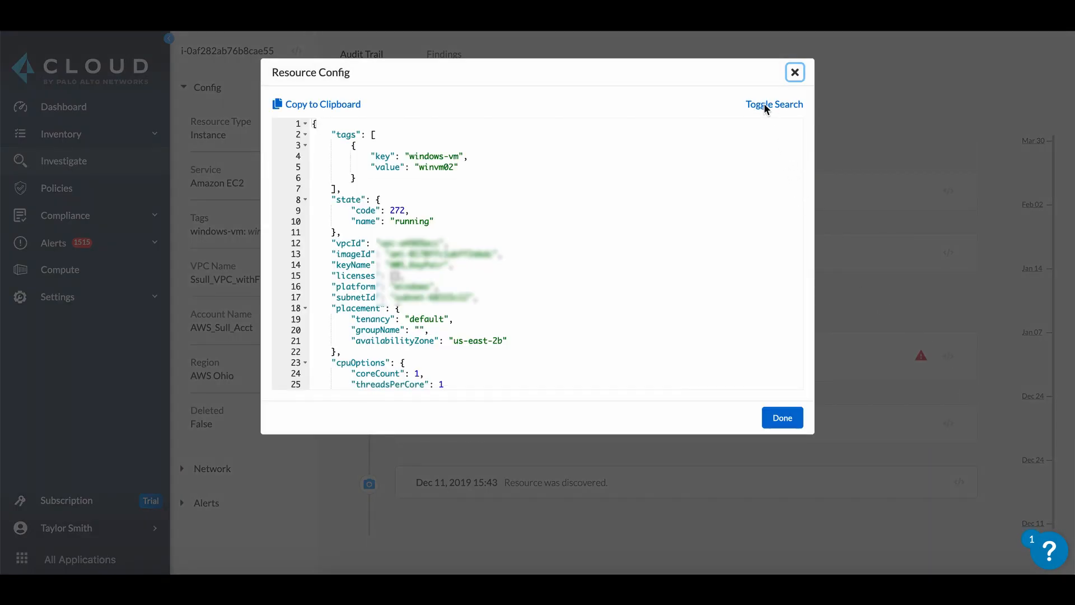
Close the Resource Config dialog to return to the audit trail
left_click(773, 103)
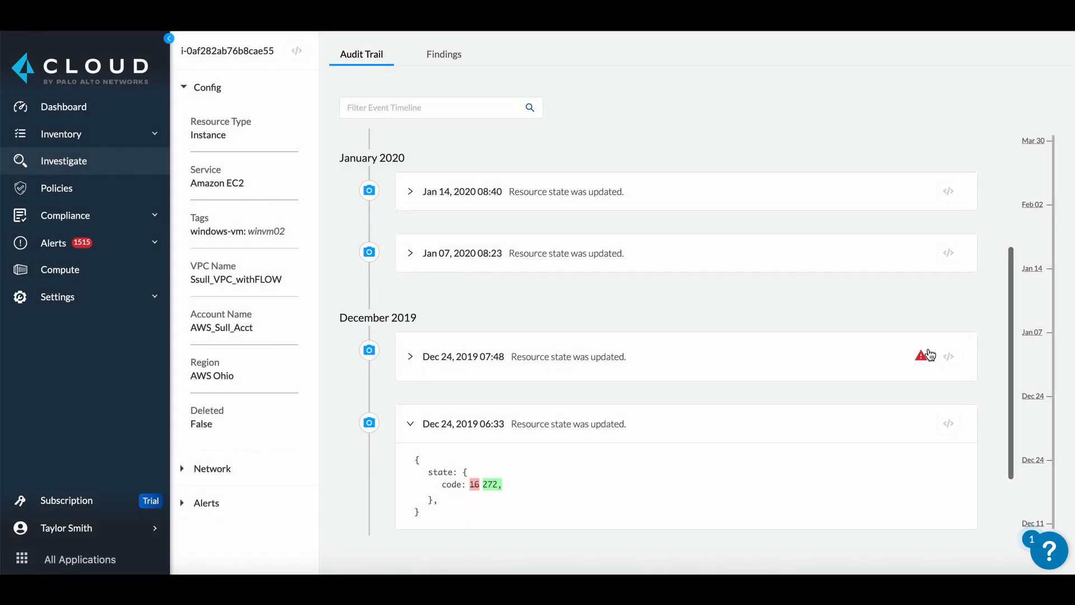
mouse_move(913, 370)
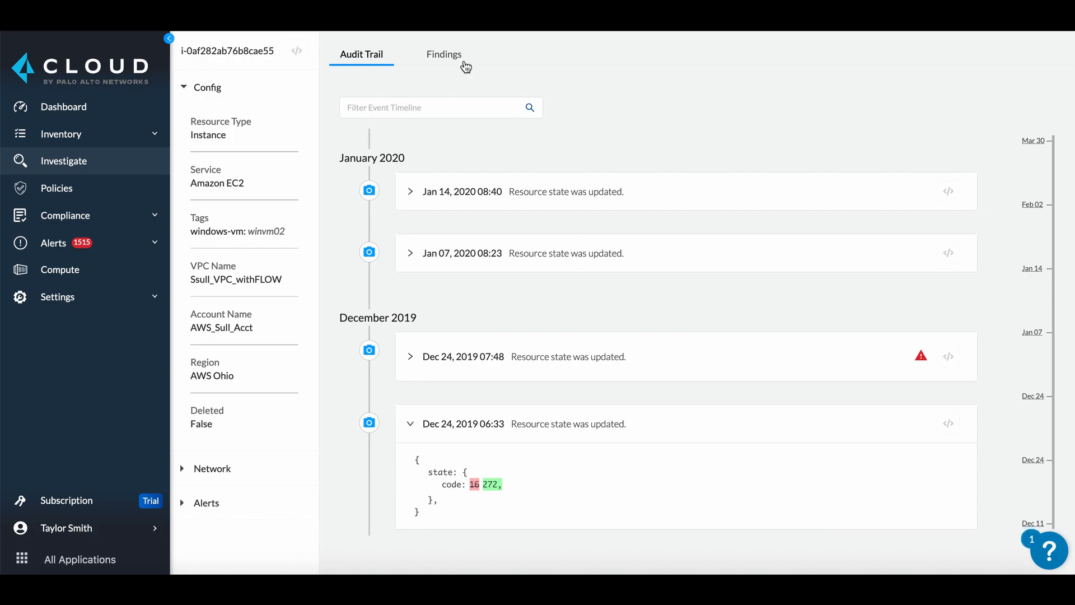
Review the instance's 72 GuardDuty findings, then move to the SecOps dashboard
left_click(443, 54)
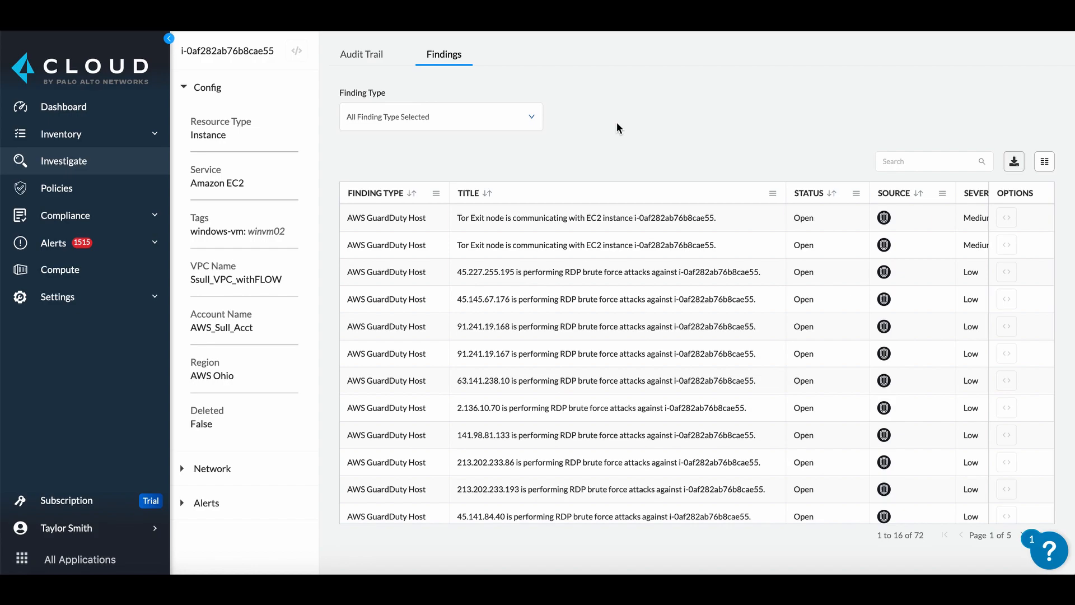
left_click(64, 106)
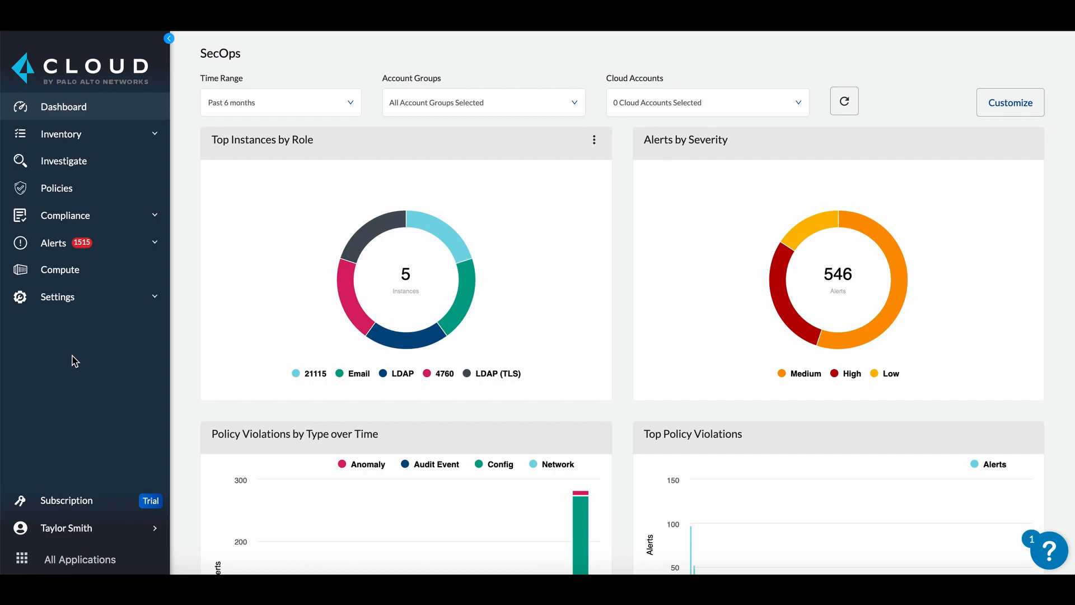
mouse_move(615, 328)
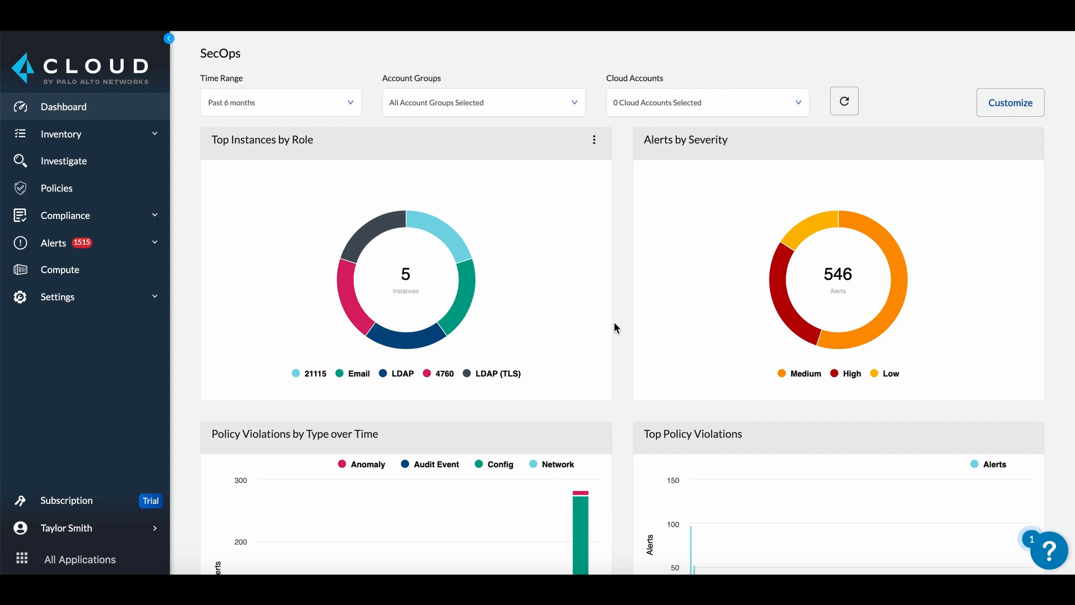
Drill the Top Internet Connected Resources chart into SSH to list the servers receiving SSH traffic
scroll("down", 3)
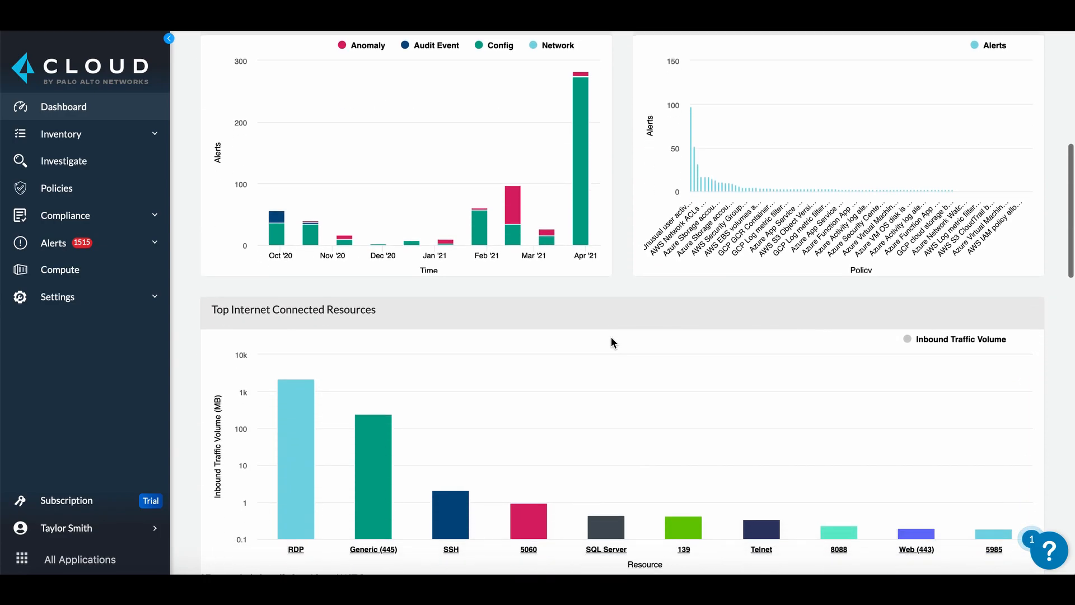
scroll("down", 3)
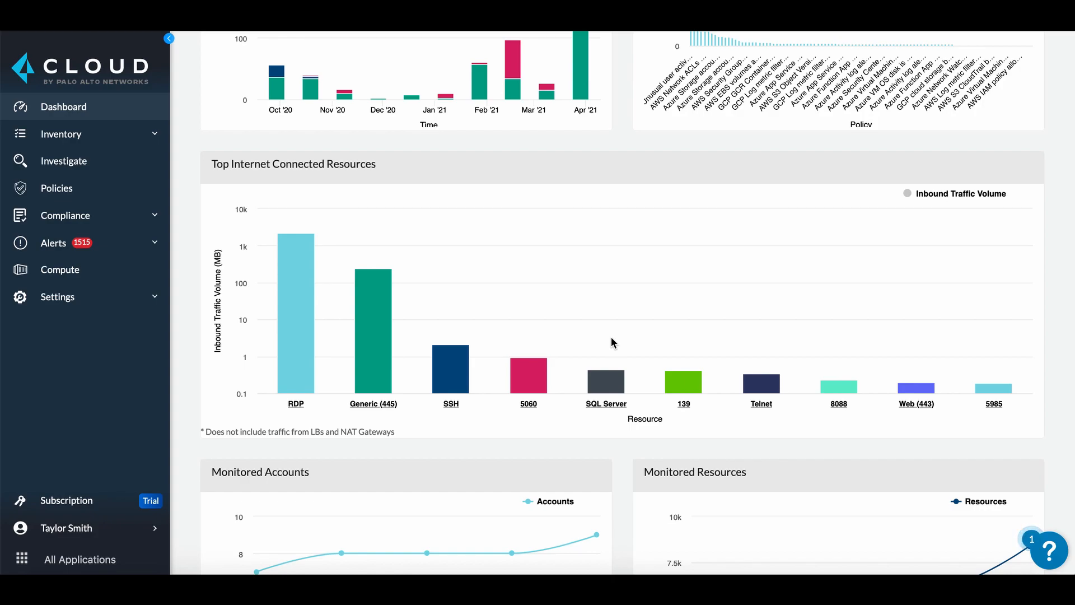
mouse_move(515, 332)
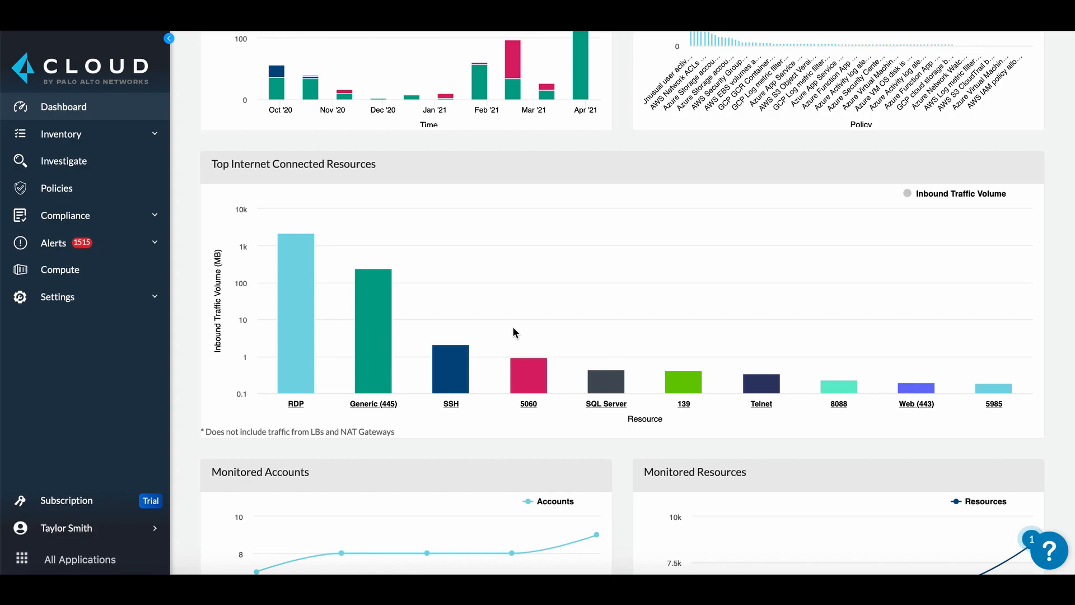
mouse_move(487, 335)
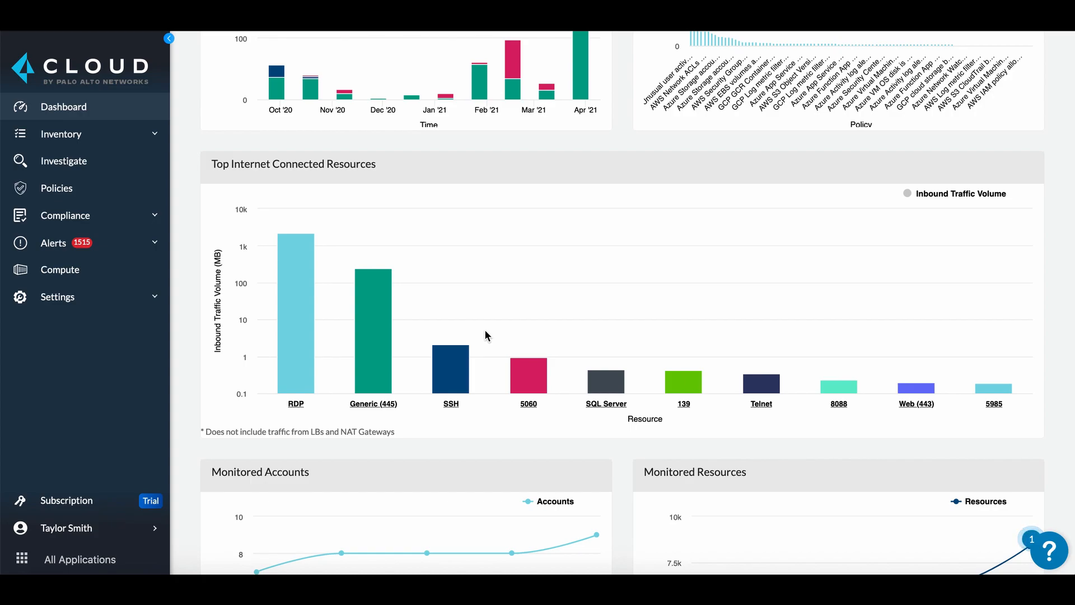
mouse_move(451, 373)
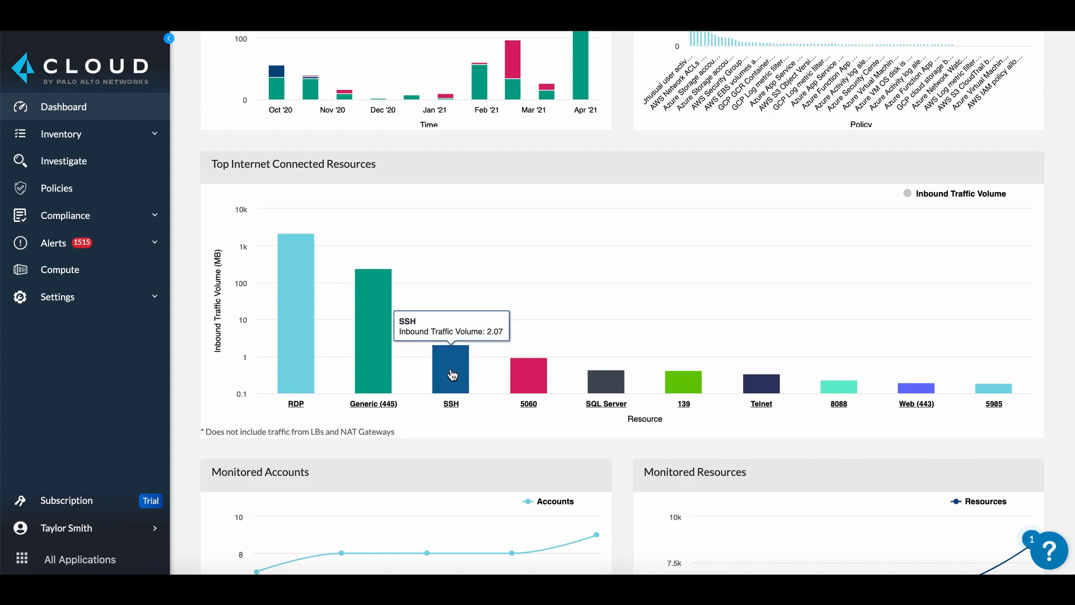
left_click(450, 371)
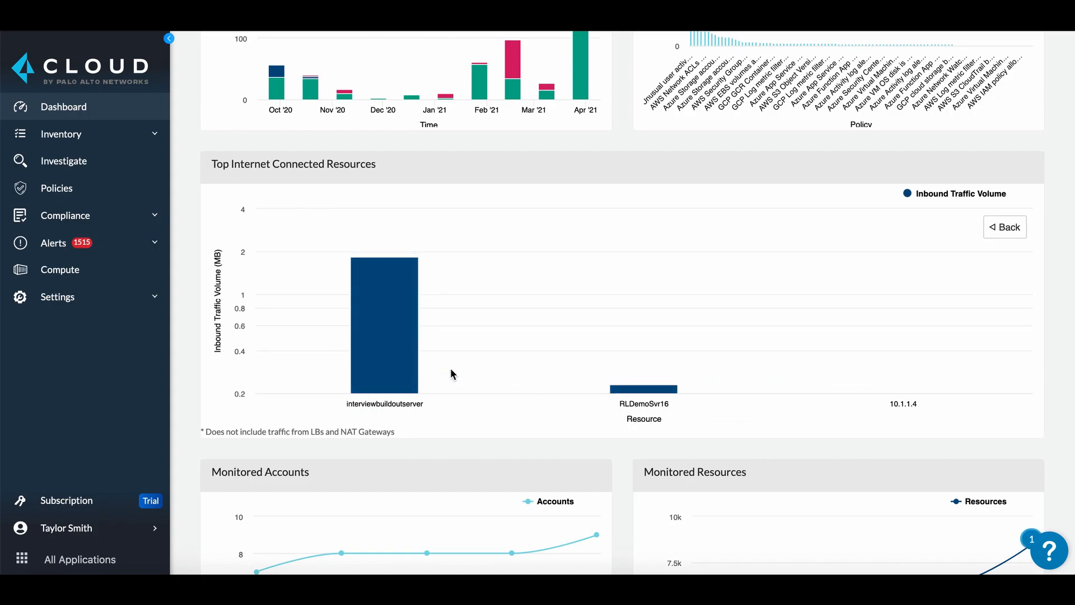
mouse_move(402, 363)
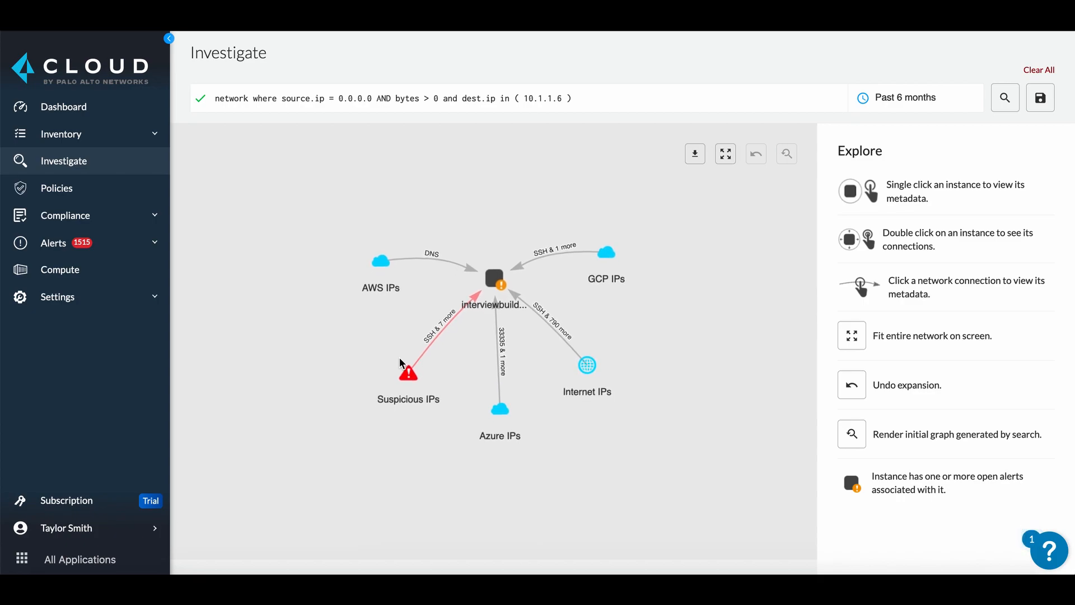
mouse_move(307, 137)
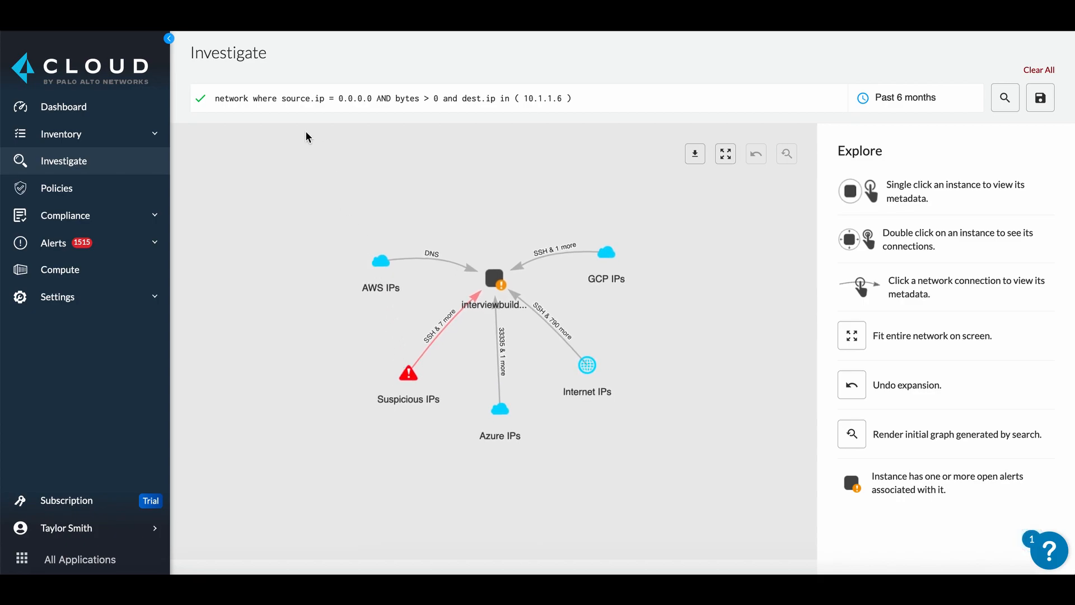
mouse_move(439, 75)
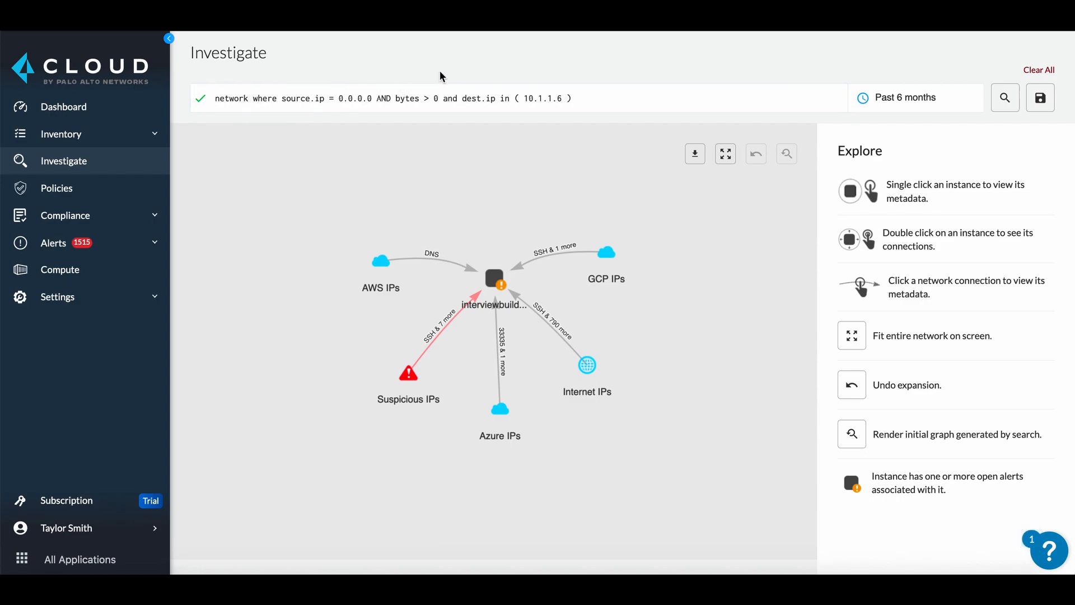
mouse_move(582, 125)
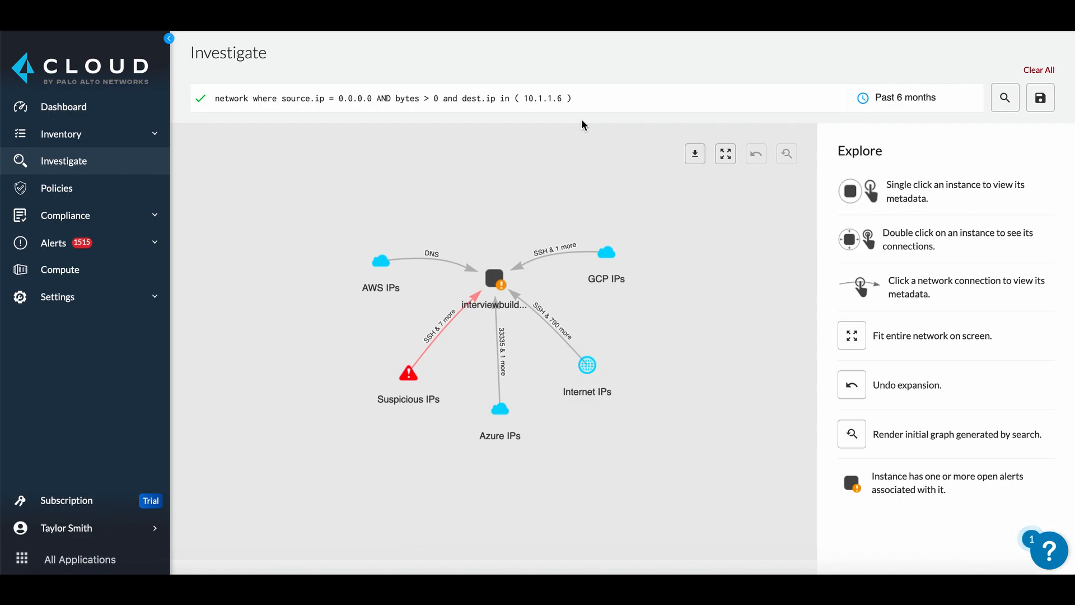
Clear the previous query and run an RQL config query for aws-s3api-get-bucket-acl resources
left_click(1038, 70)
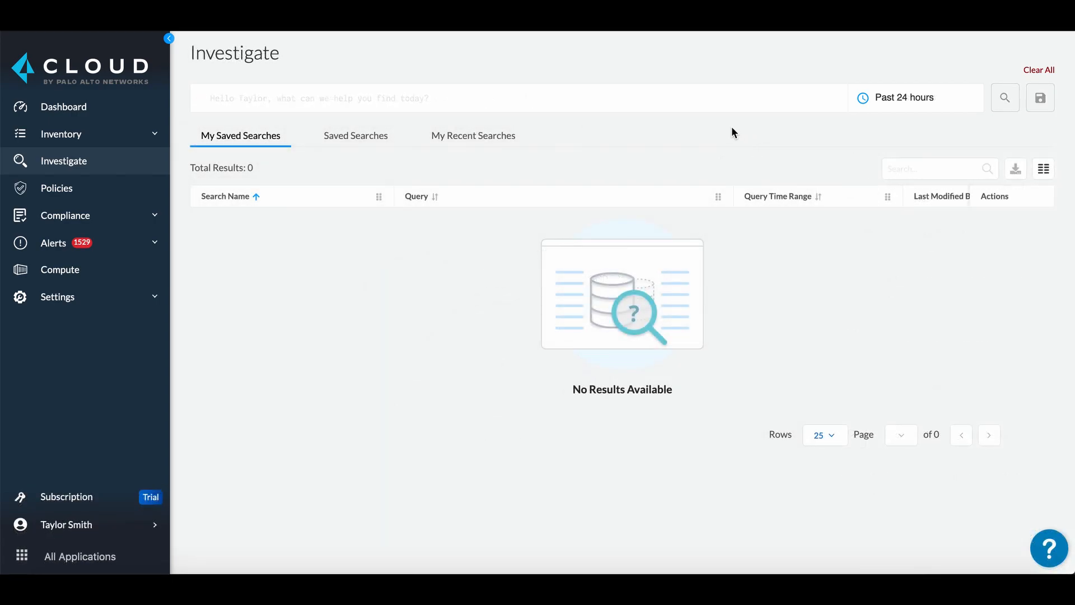
type("config from cloud.resource where api.name = 'aws-s3api-get-bucket-acl'")
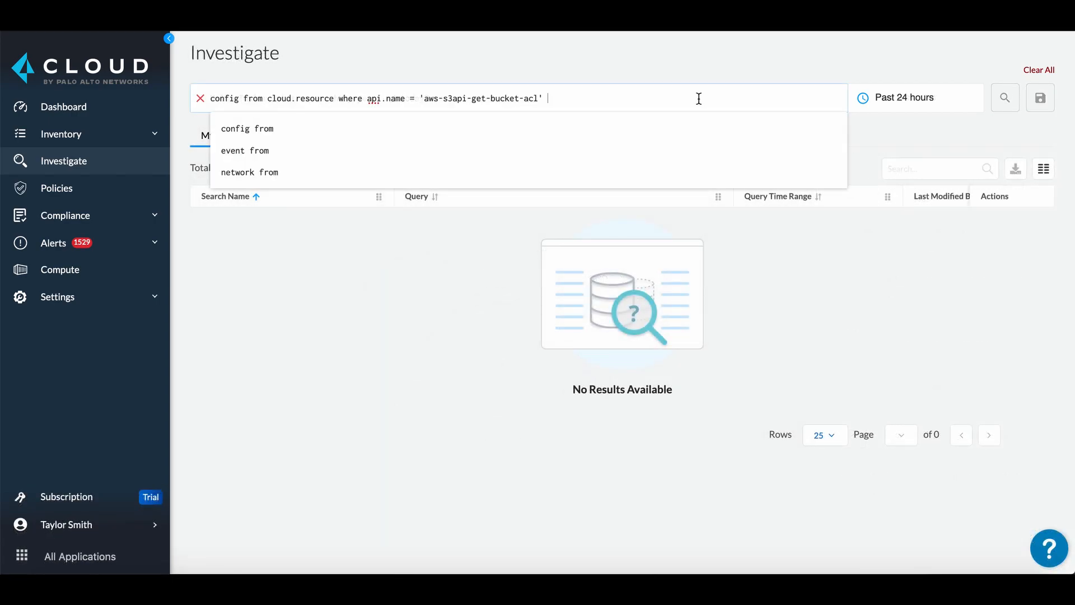
left_click(1004, 97)
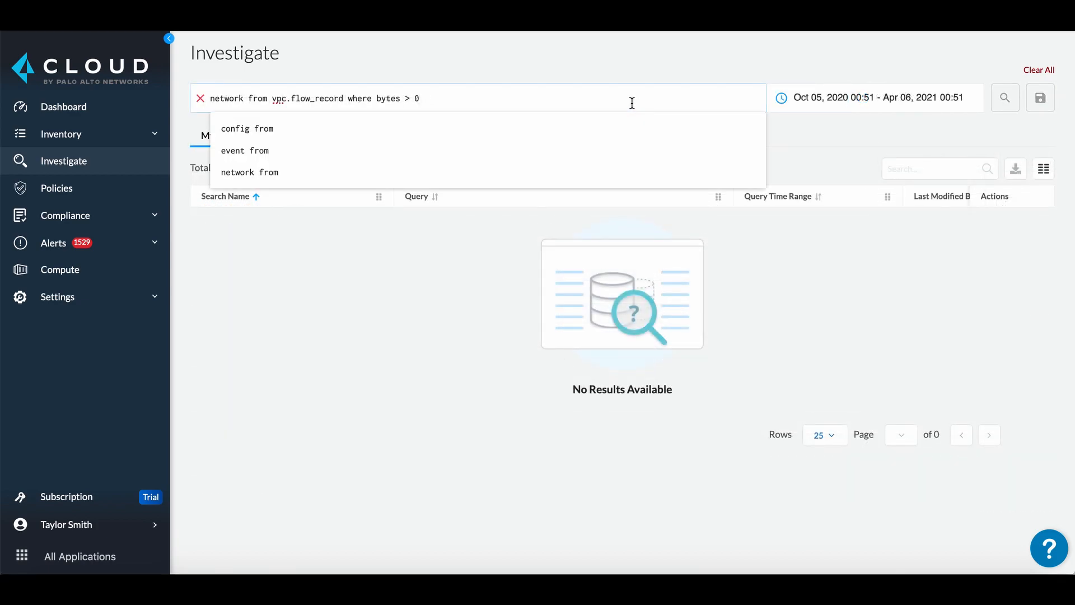
left_click(1003, 98)
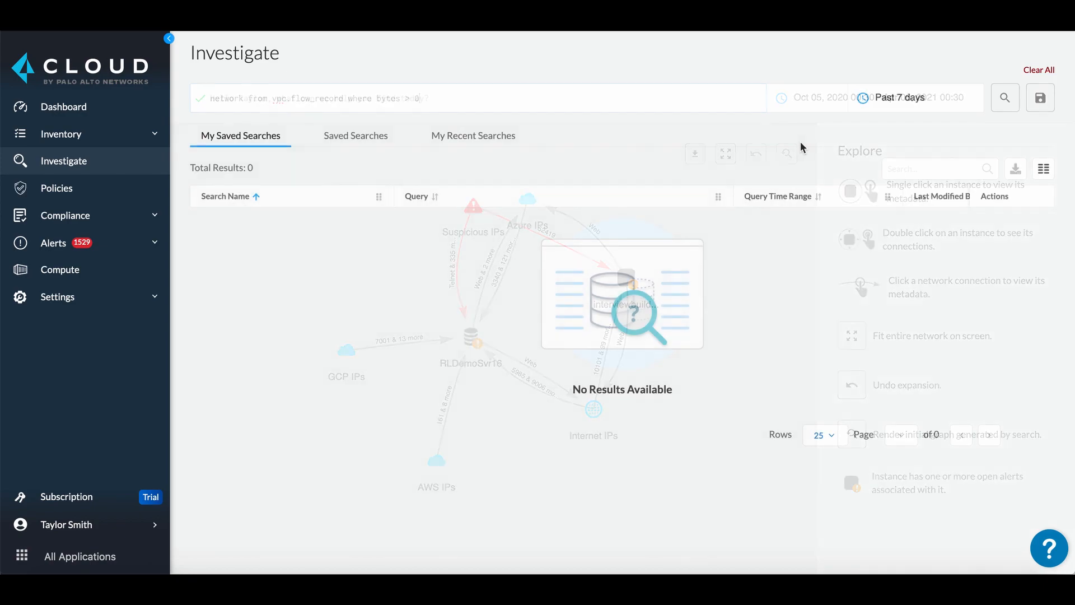
Clear those results and run the cloud.audit_logs query for AuthorizeSecurityGroupIngress over the past 7 days
left_click(1039, 70)
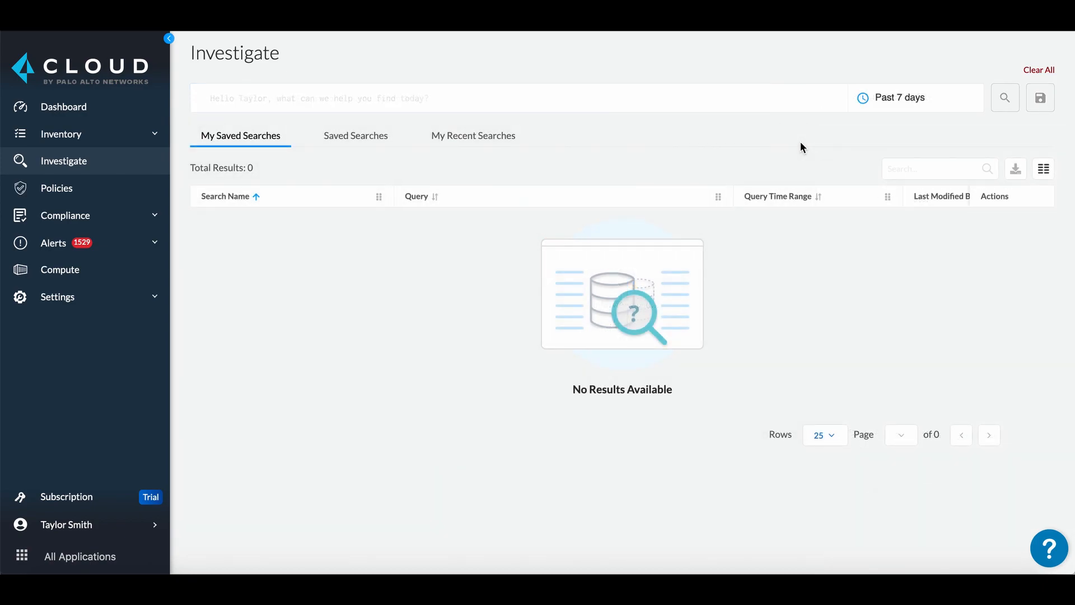
left_click(481, 97)
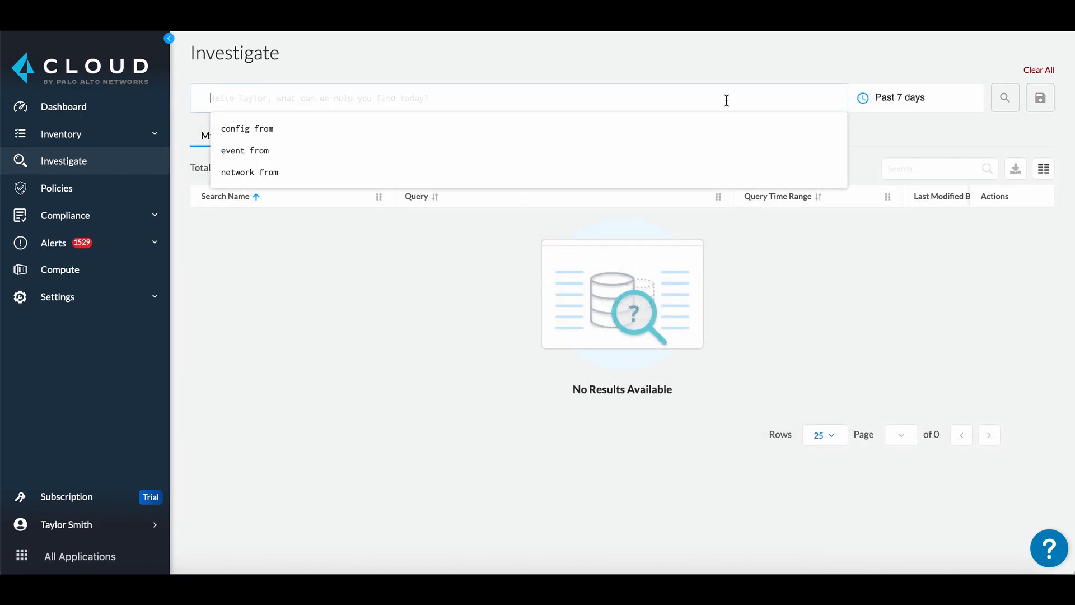
left_click(1004, 98)
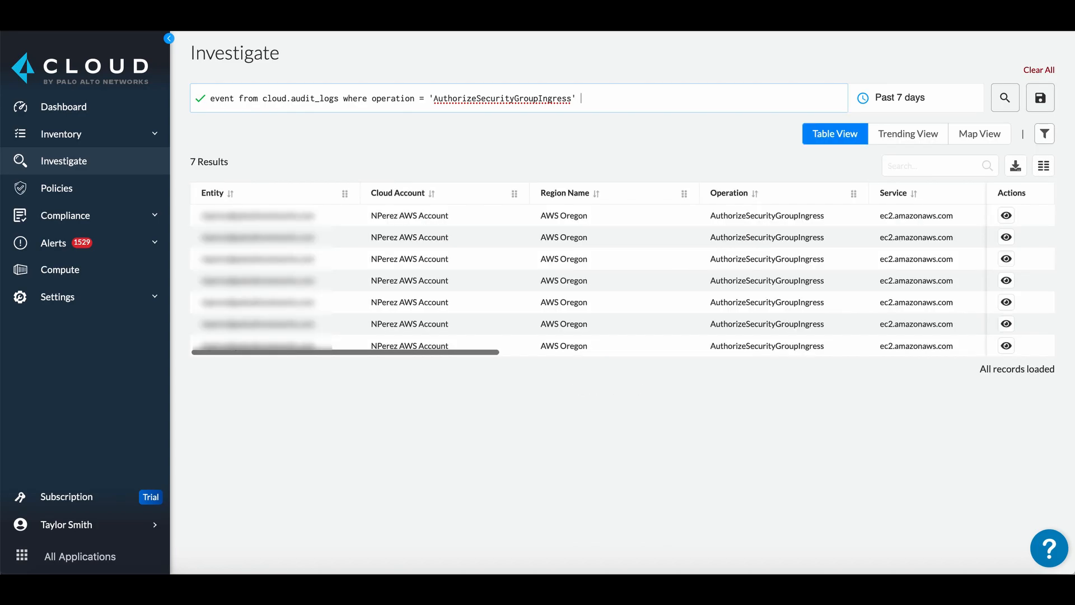